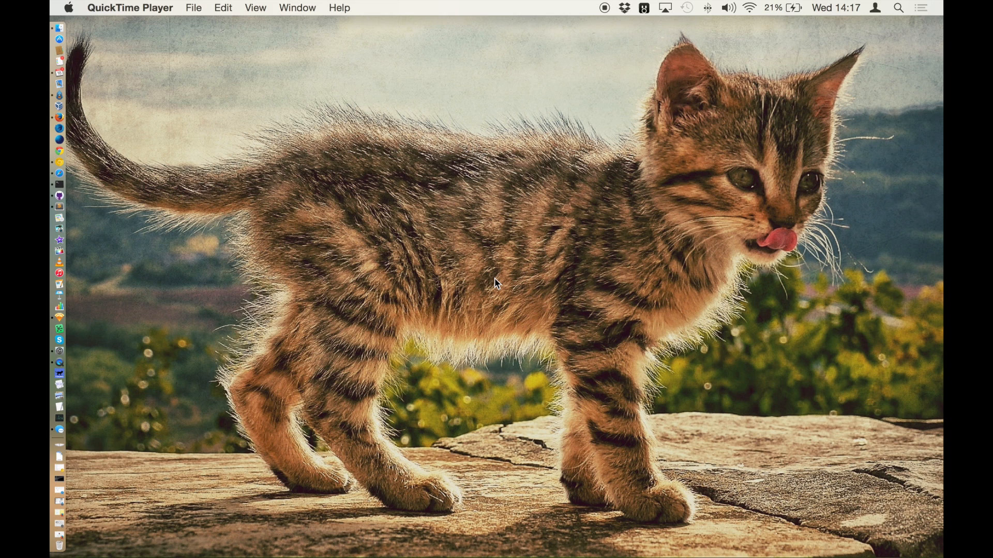
mouse_move(303, 480)
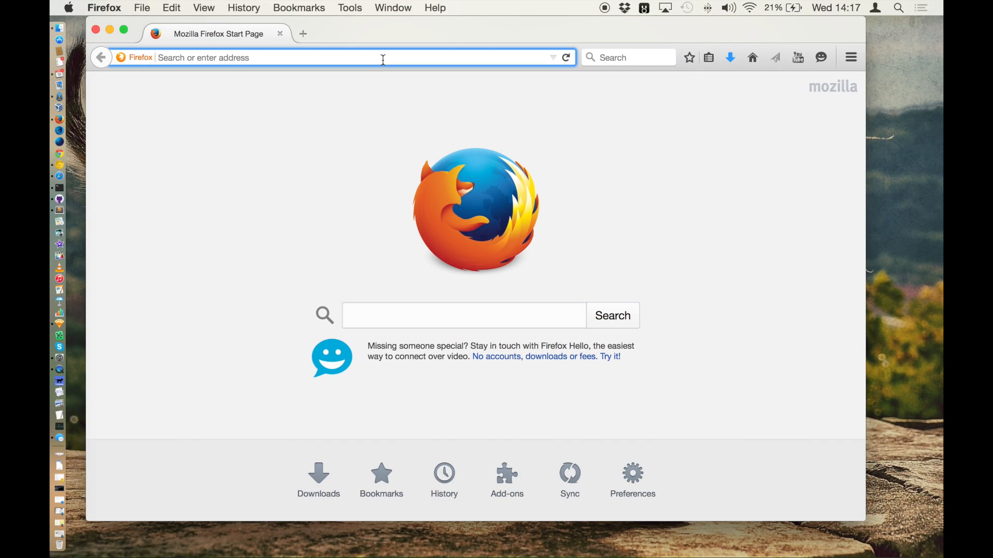
Load tiddlywiki.com/prerelease/ in Firefox, showing the Release 5.1.8 pre-release notes.
type("tiddlywiki.com/prerelease/")
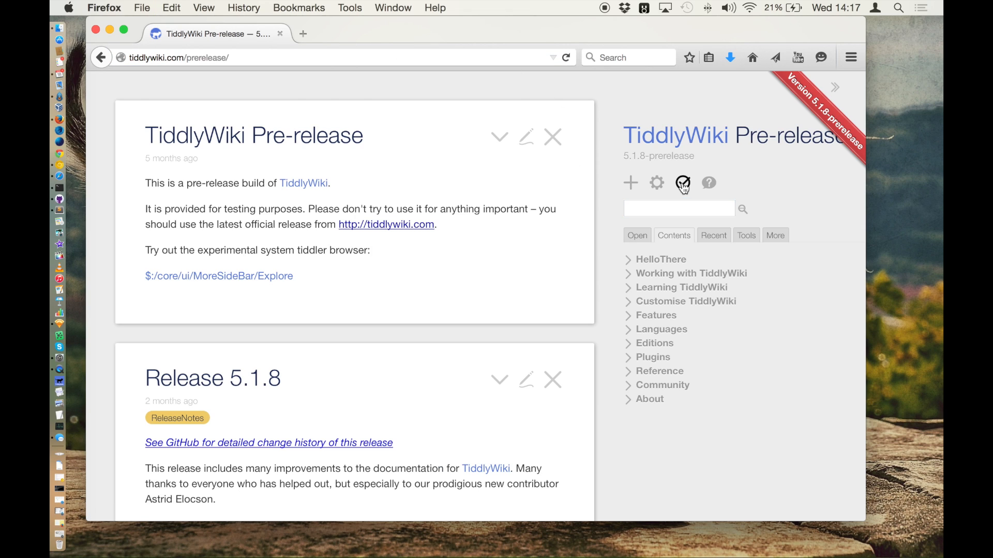
Save the wiki to the Desktop as pluginexperiments.html, allow TiddlyFox saving, and show its Control Panel.
left_click(683, 183)
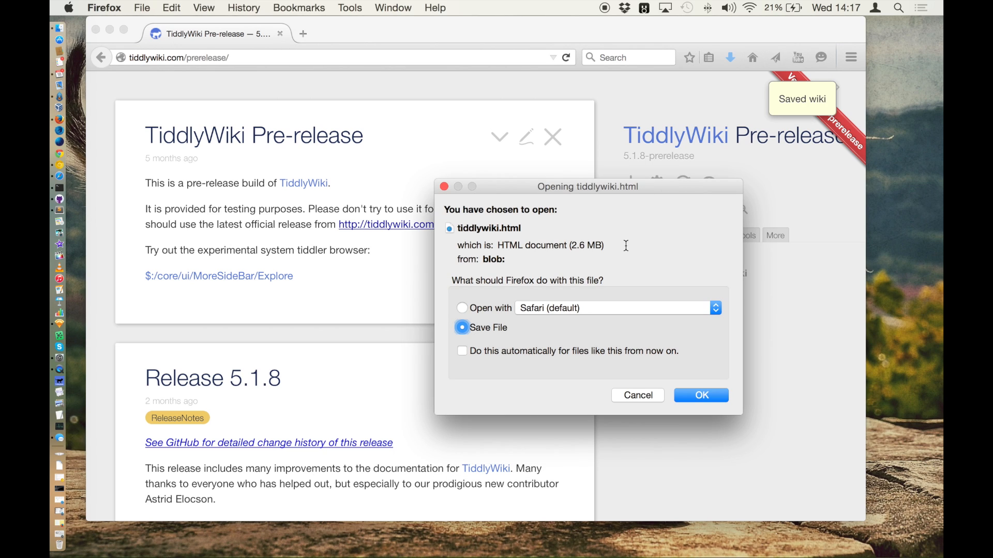
left_click(700, 395)
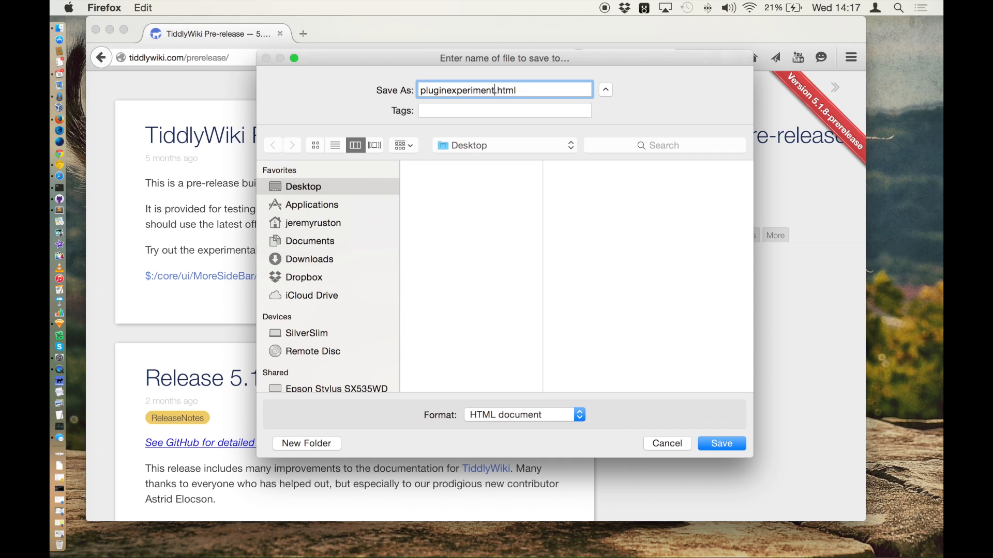
left_click(721, 443)
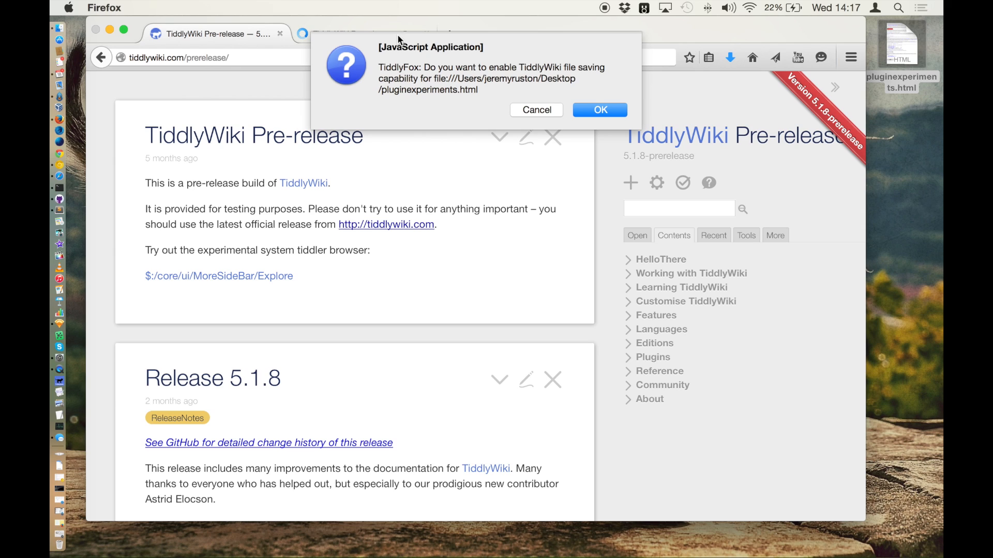
mouse_move(599, 110)
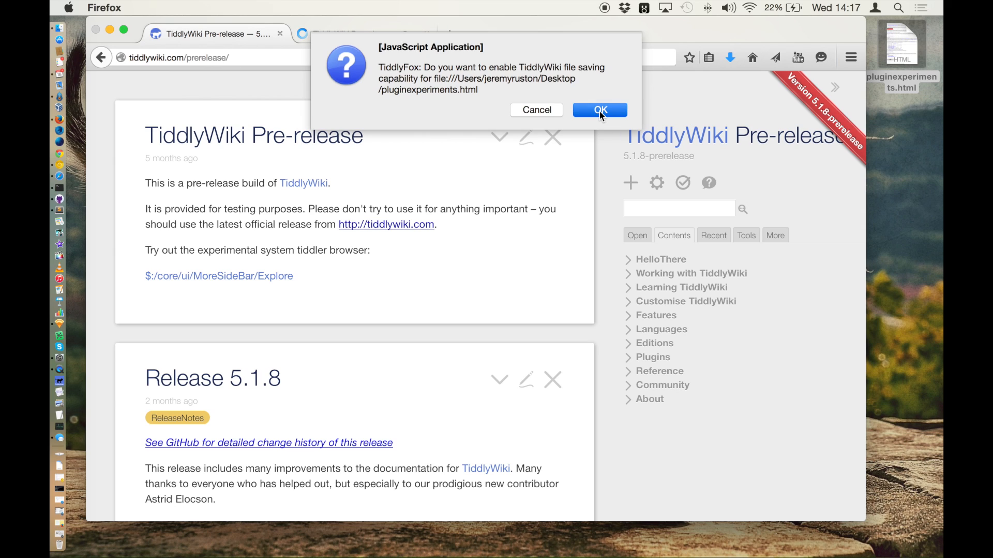
left_click(599, 110)
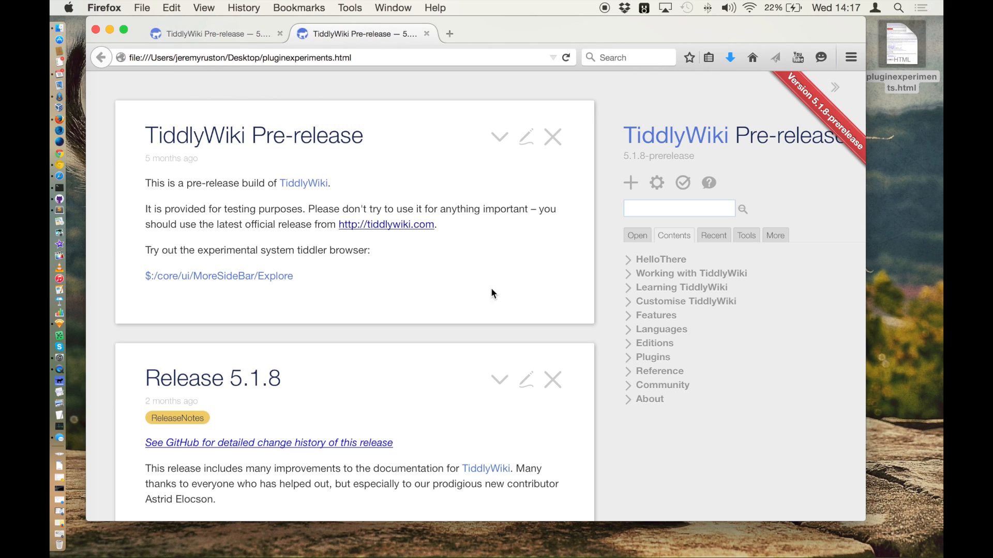
mouse_move(547, 204)
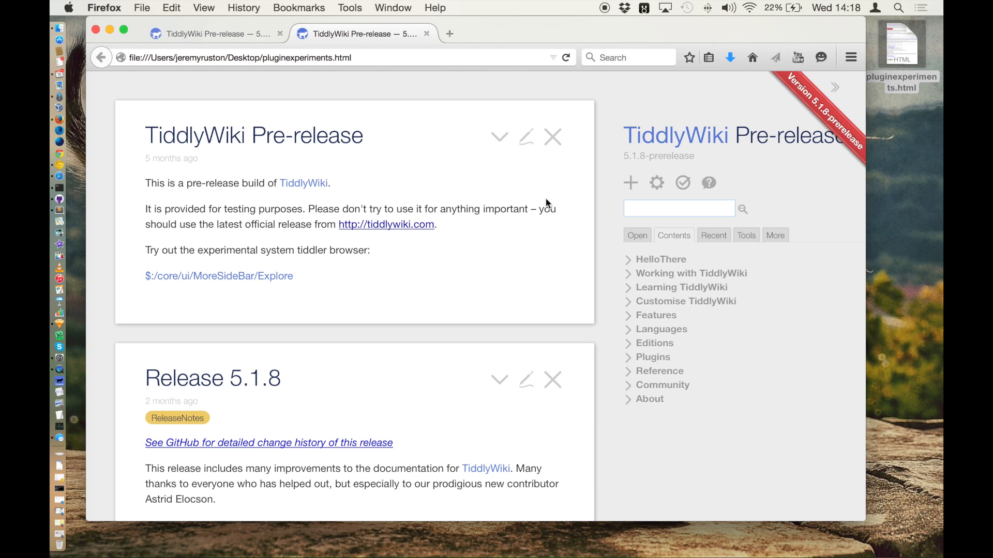
left_click(657, 182)
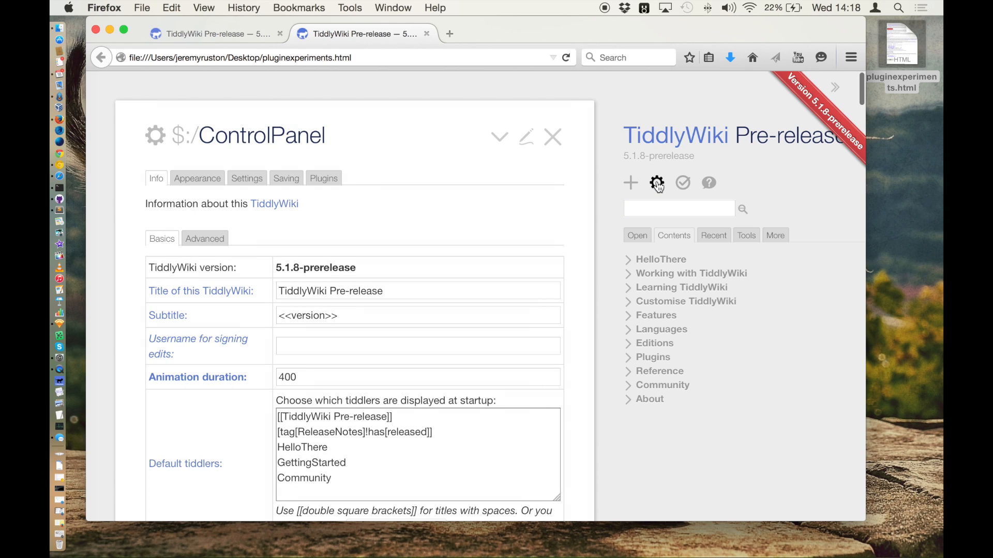
Browse the Plugins, Themes and Languages lists, expanding the Railroad diagram generator plugin's readme.
left_click(324, 178)
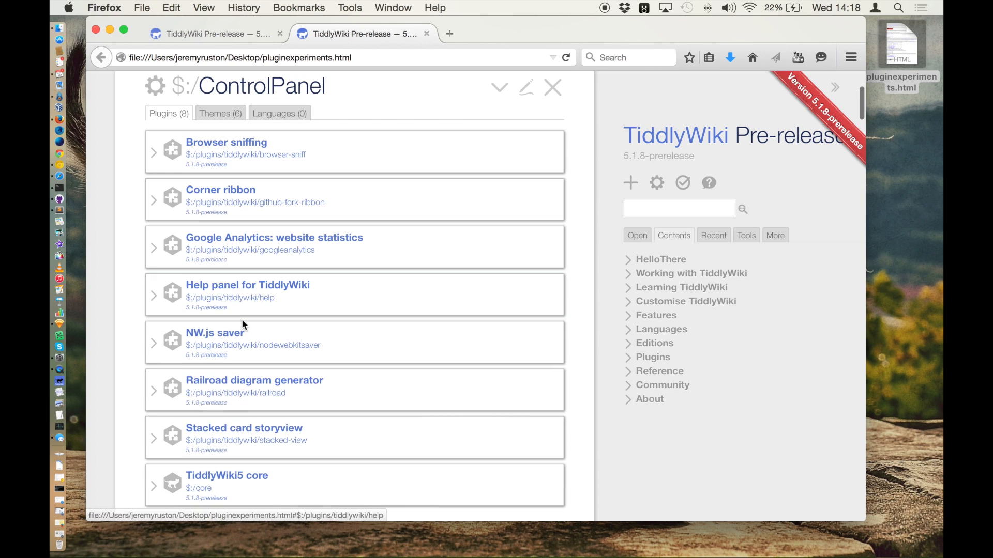
left_click(253, 390)
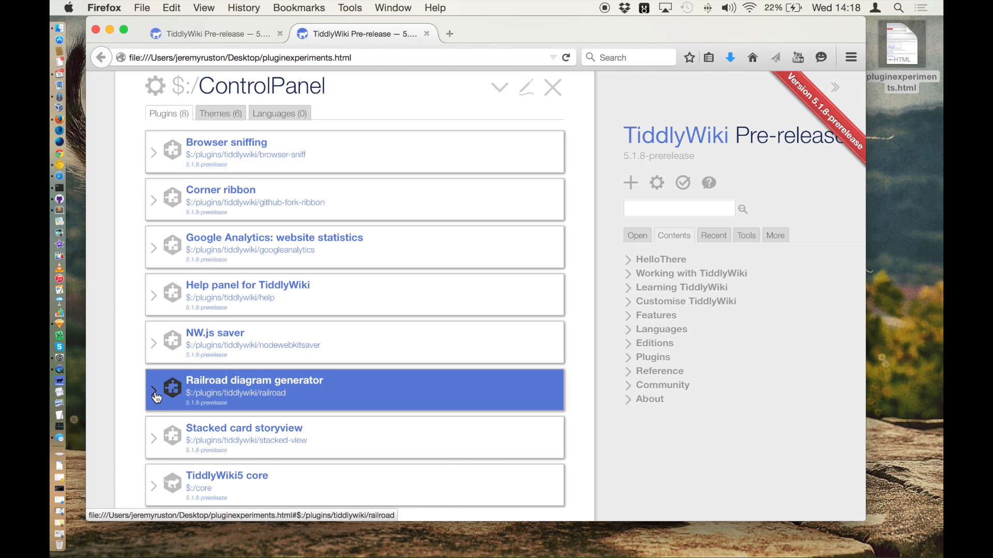
left_click(155, 393)
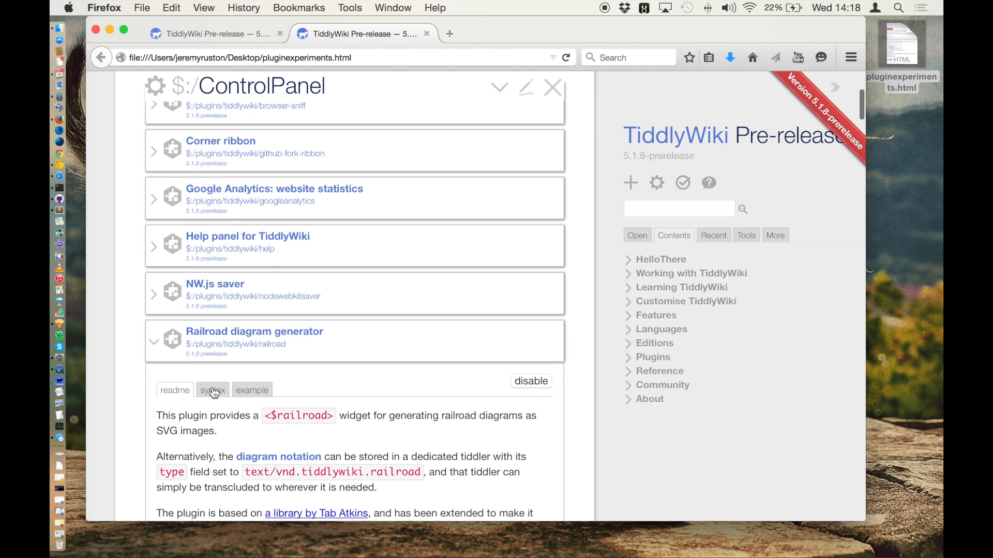
left_click(252, 390)
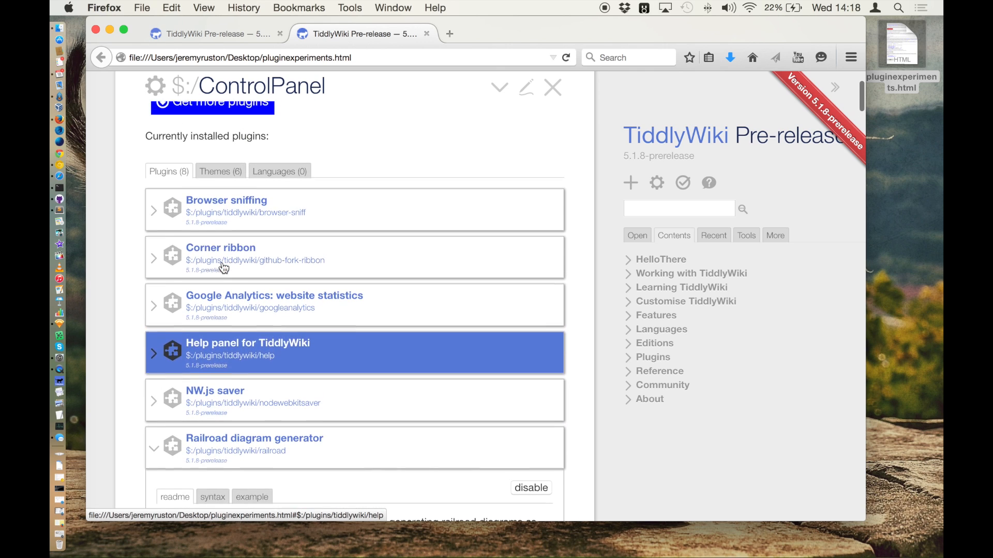
left_click(219, 170)
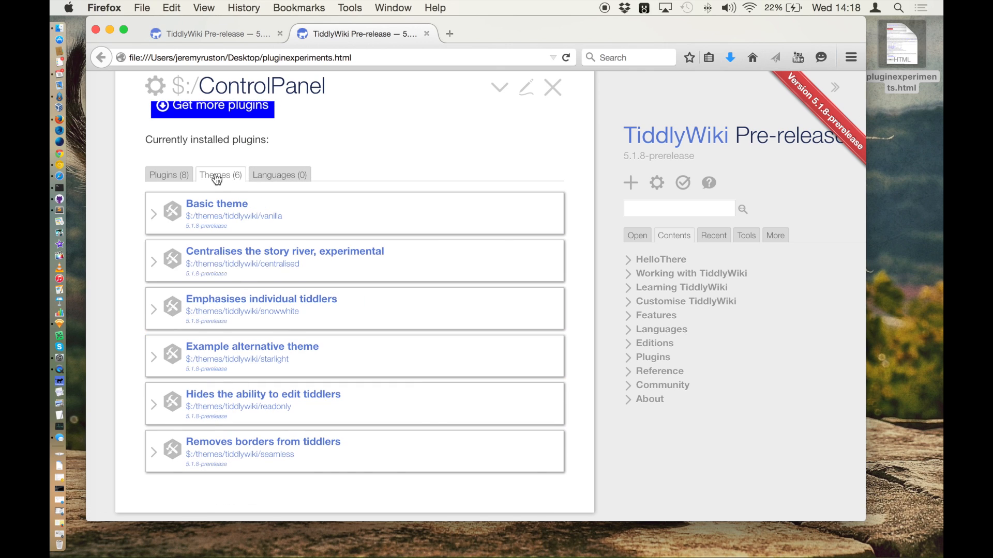
mouse_move(184, 179)
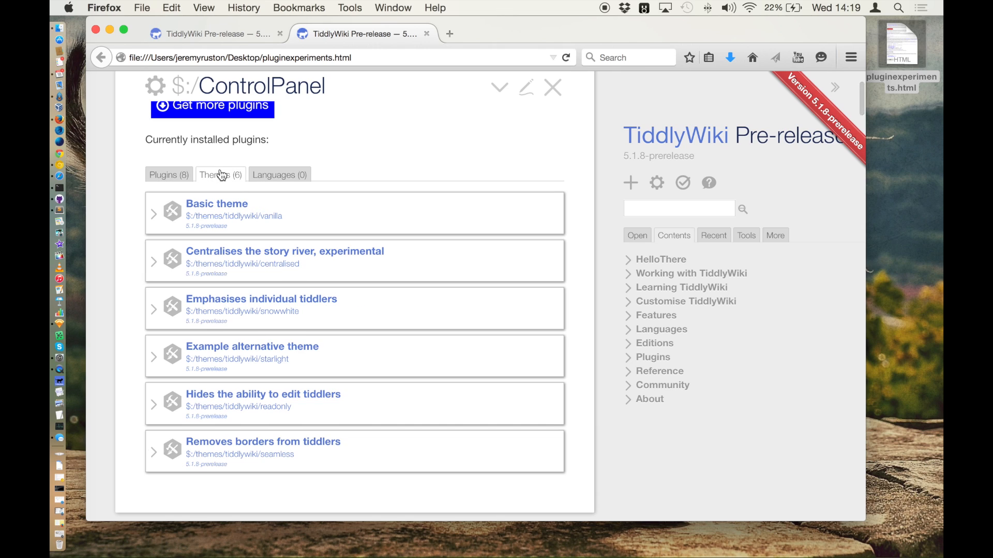
mouse_move(275, 175)
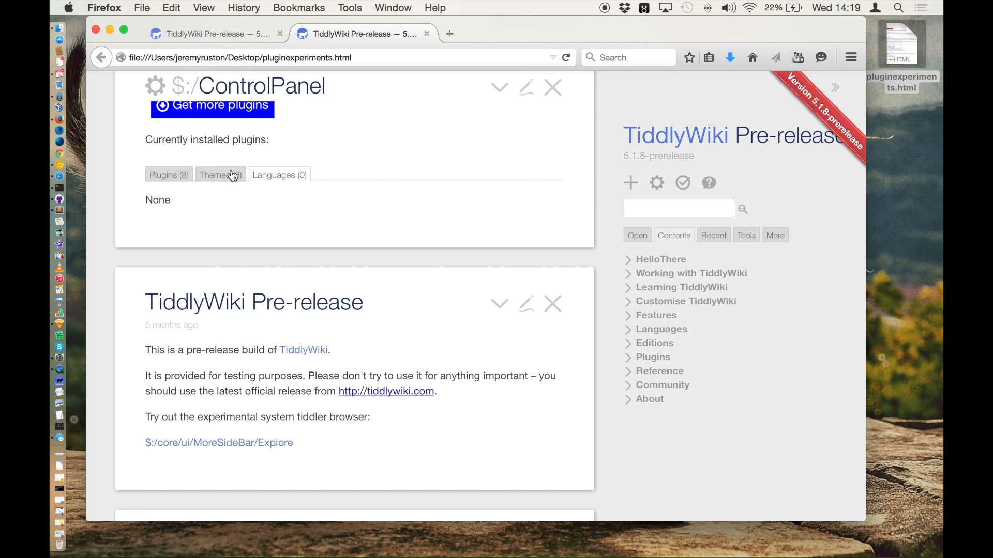
left_click(168, 175)
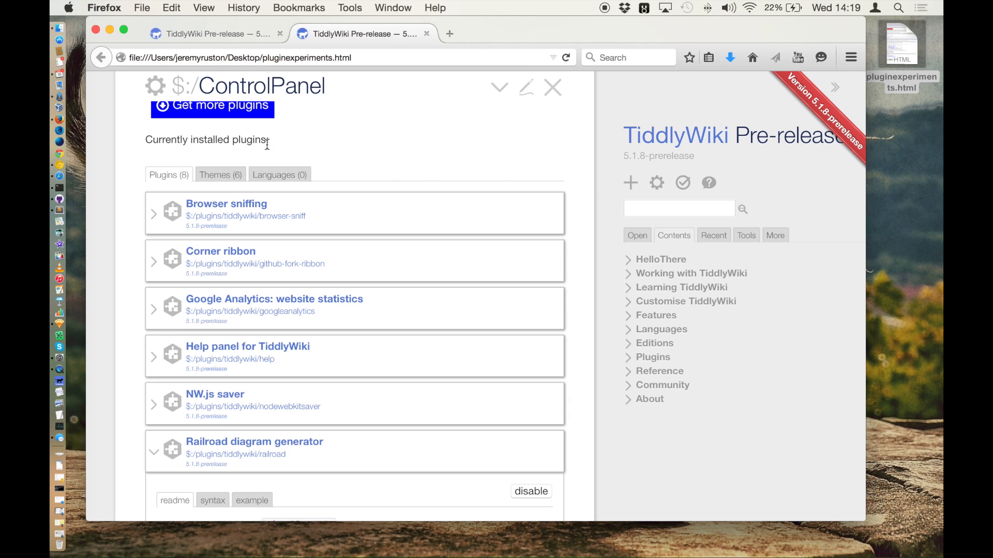
Disable and re-enable the Railroad diagram generator plugin, then bring up Get more plugins.
scroll("down", 3)
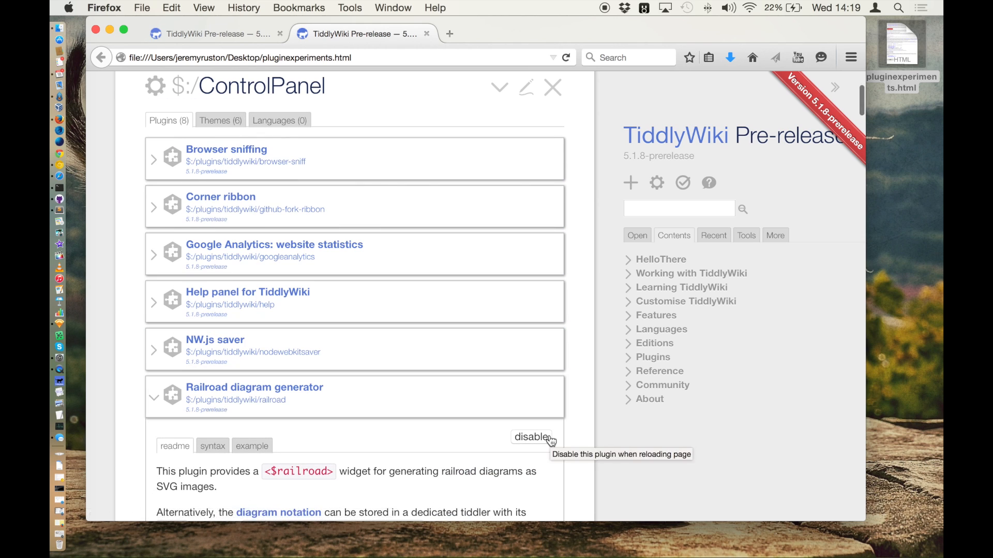
left_click(532, 437)
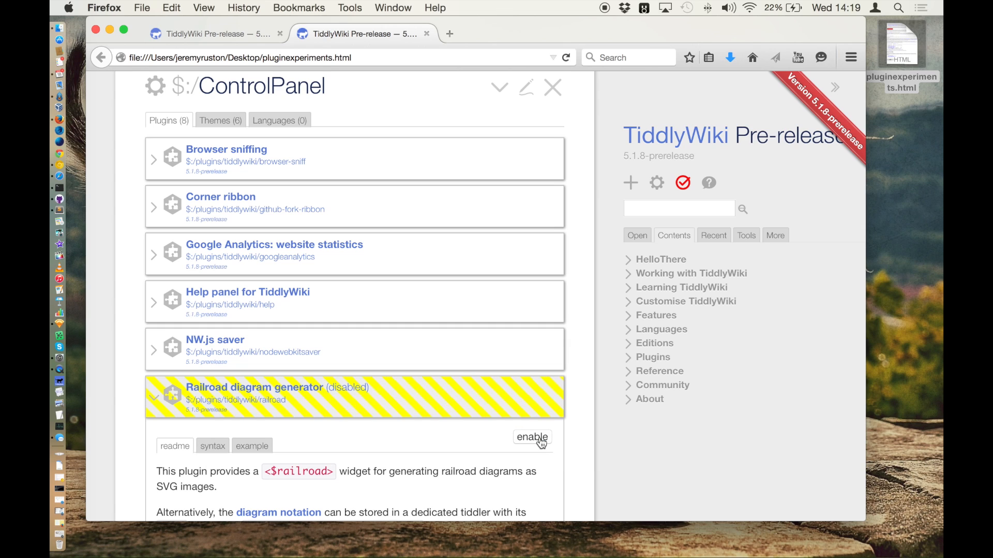
left_click(531, 437)
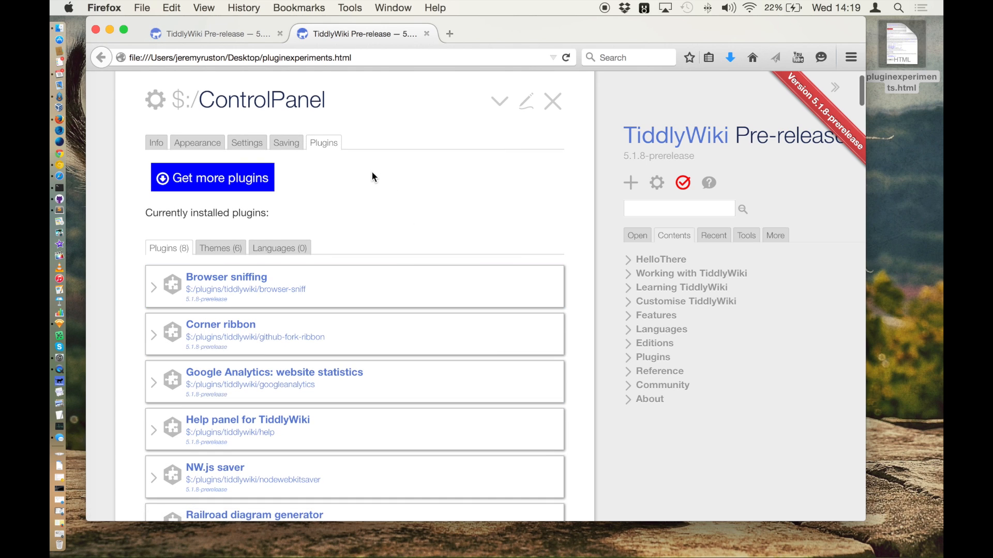
mouse_move(338, 171)
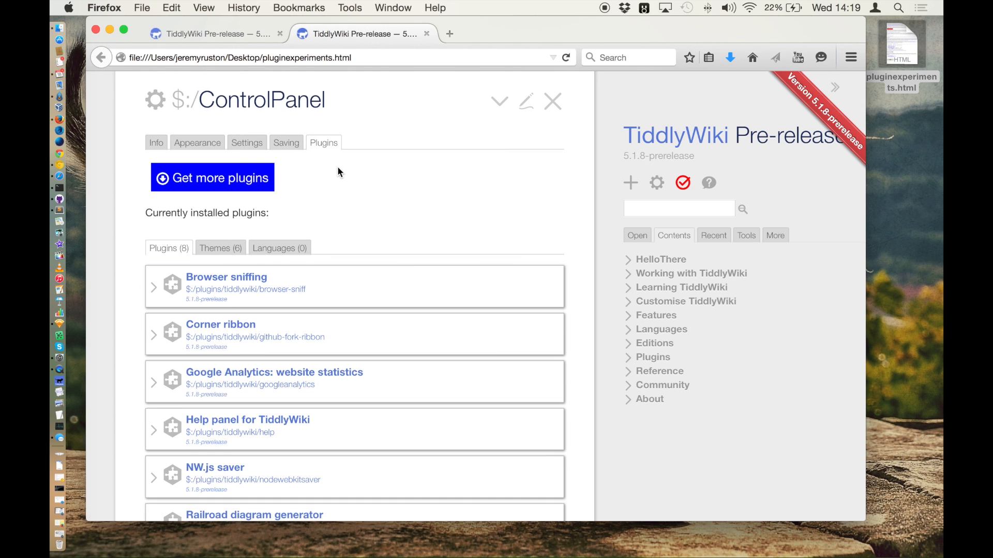
left_click(212, 176)
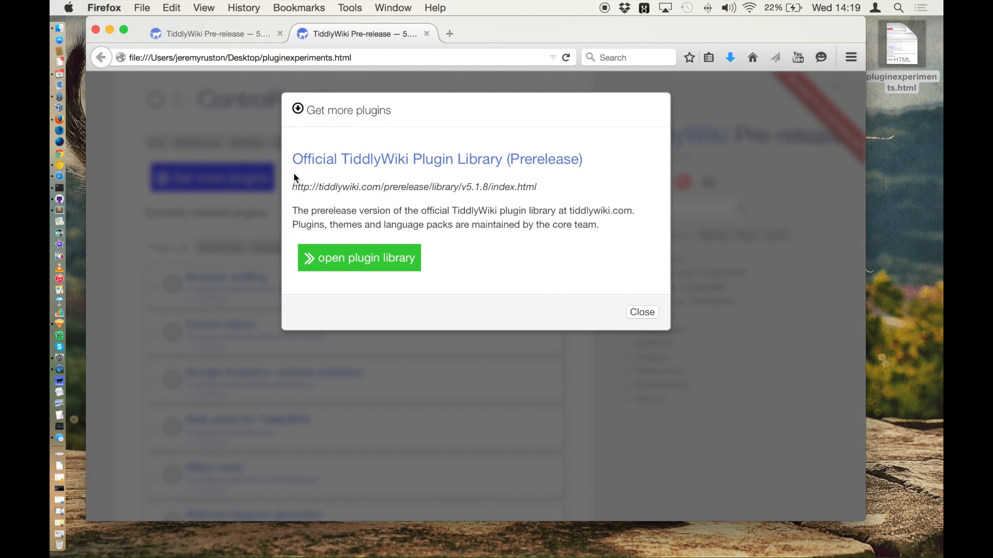
mouse_move(433, 204)
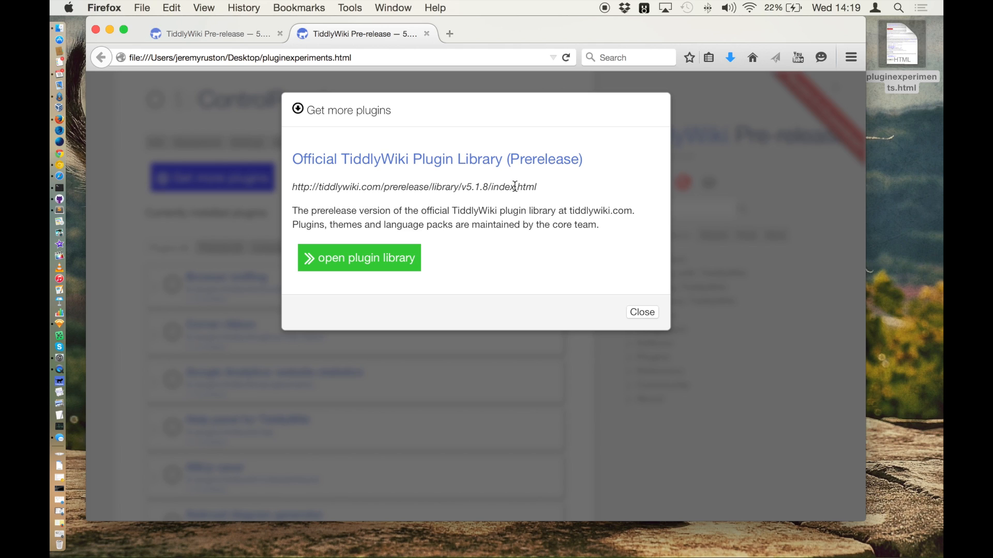
mouse_move(506, 197)
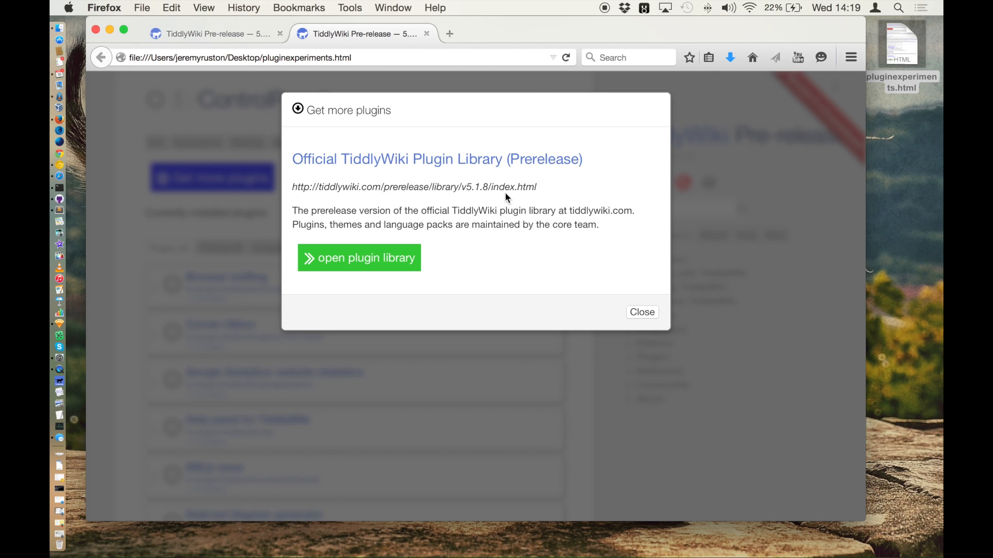
Load the Official TiddlyWiki Plugin Library (Prerelease) listing 18 plugins, 6 themes and 19 languages.
left_click(358, 258)
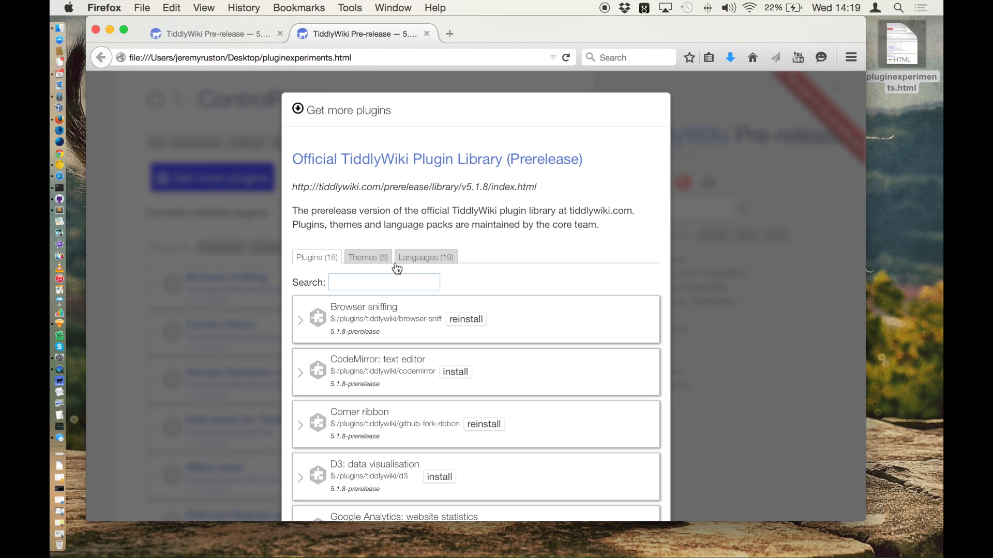
left_click(382, 282)
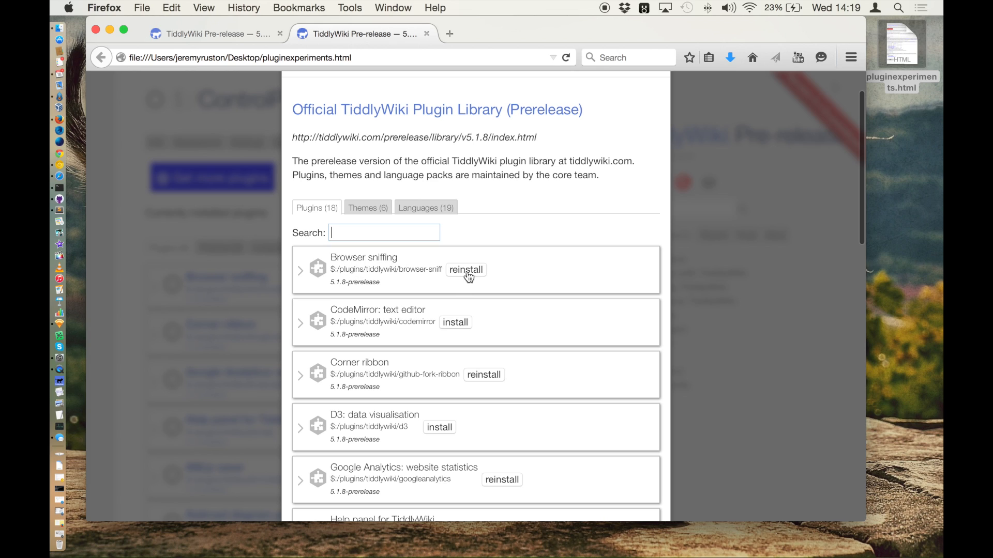
mouse_move(444, 330)
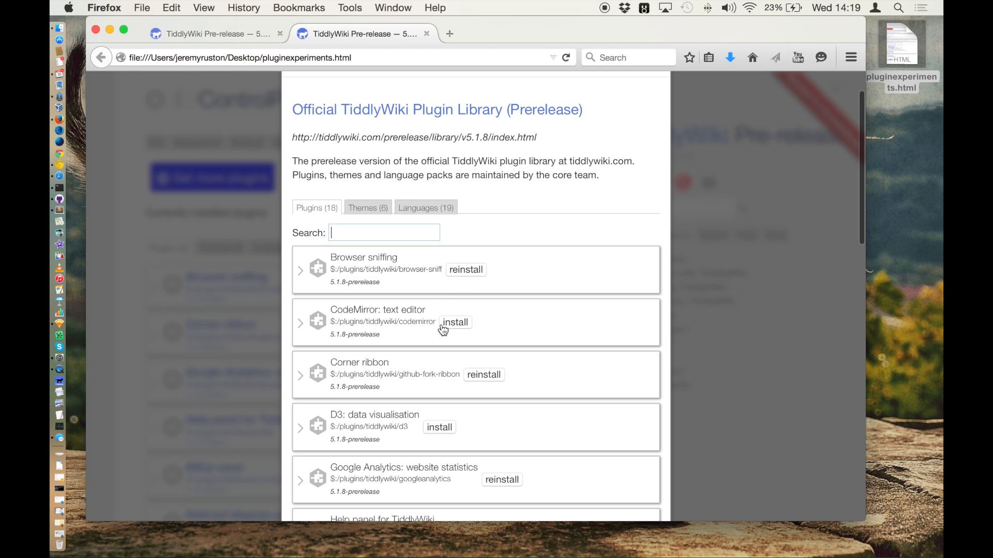
mouse_move(493, 323)
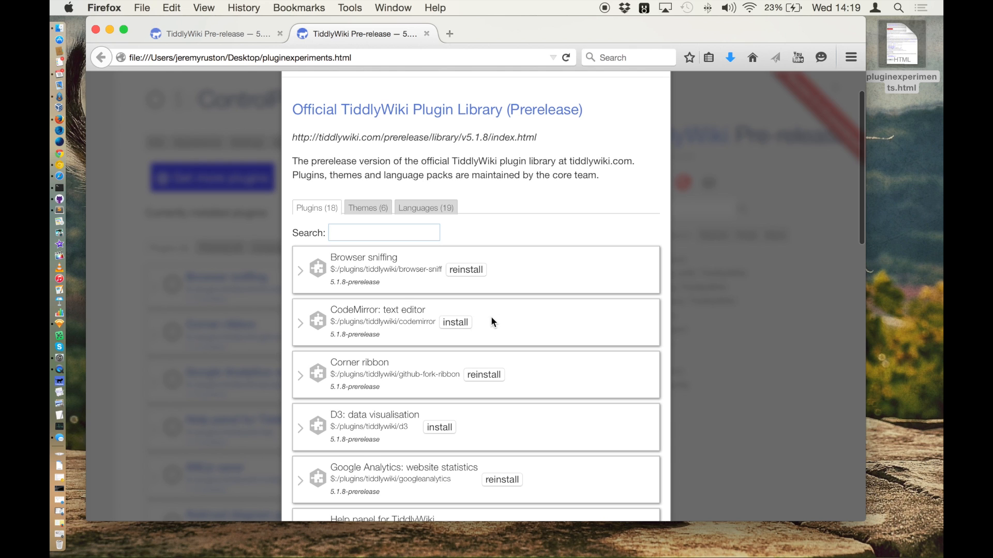
Install the Highlight.js syntax highlighting plugin and view the library's six themes.
scroll("down", 3)
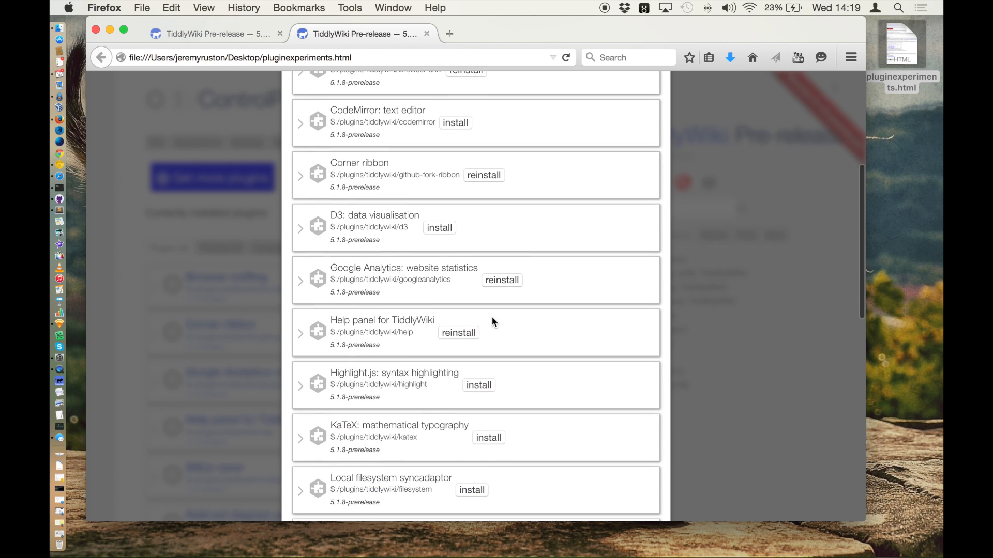
left_click(478, 384)
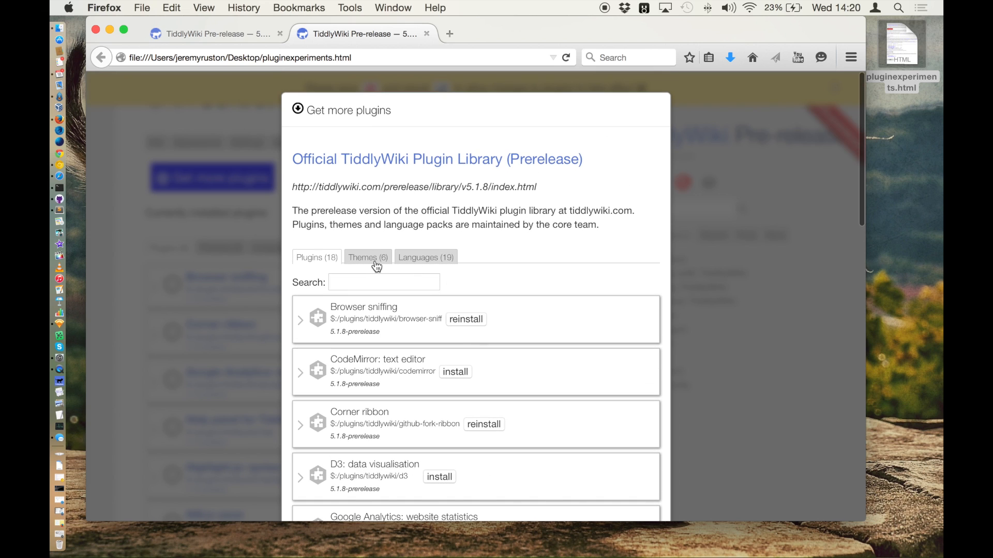
left_click(367, 258)
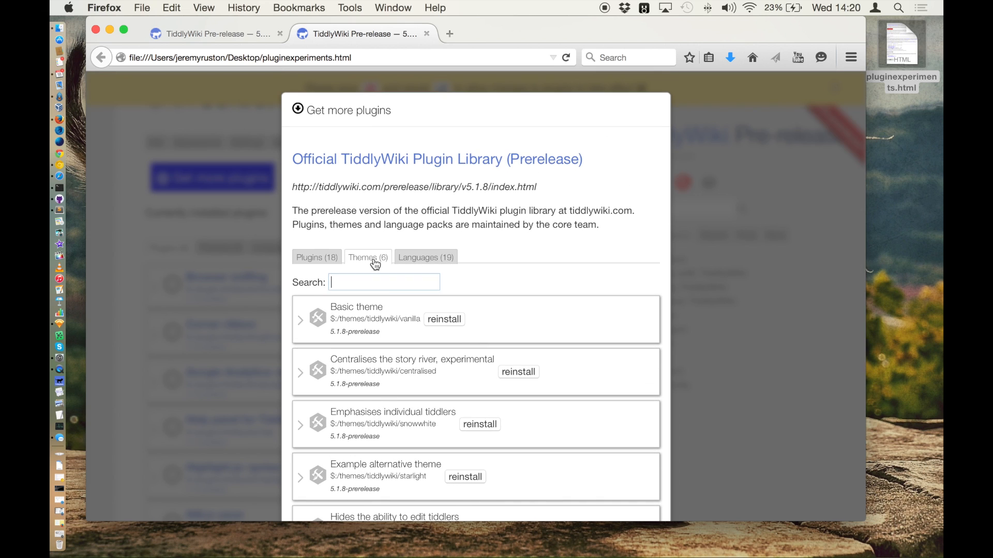
Install the Chinese (Simplified) and Chinese (Traditional) language packs and close the library.
left_click(425, 257)
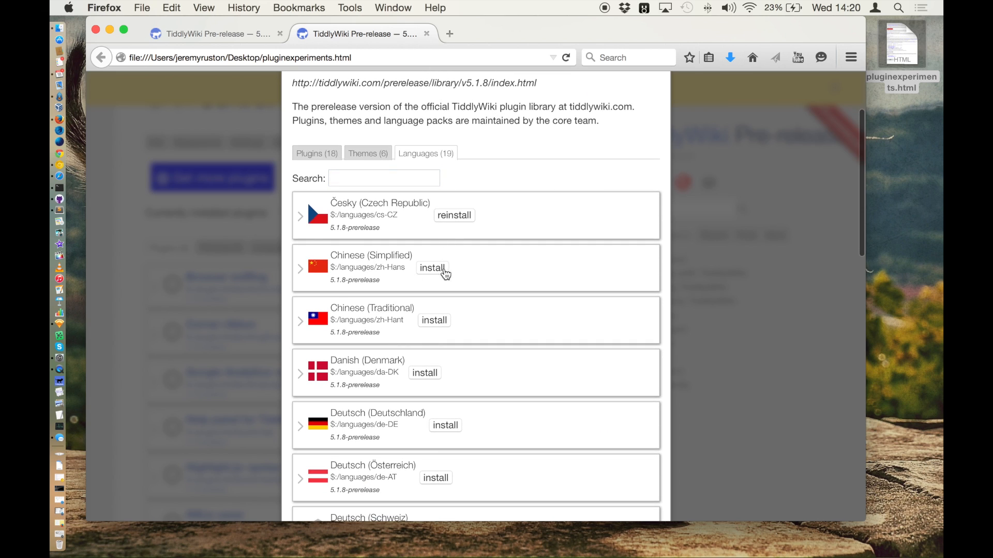
left_click(432, 266)
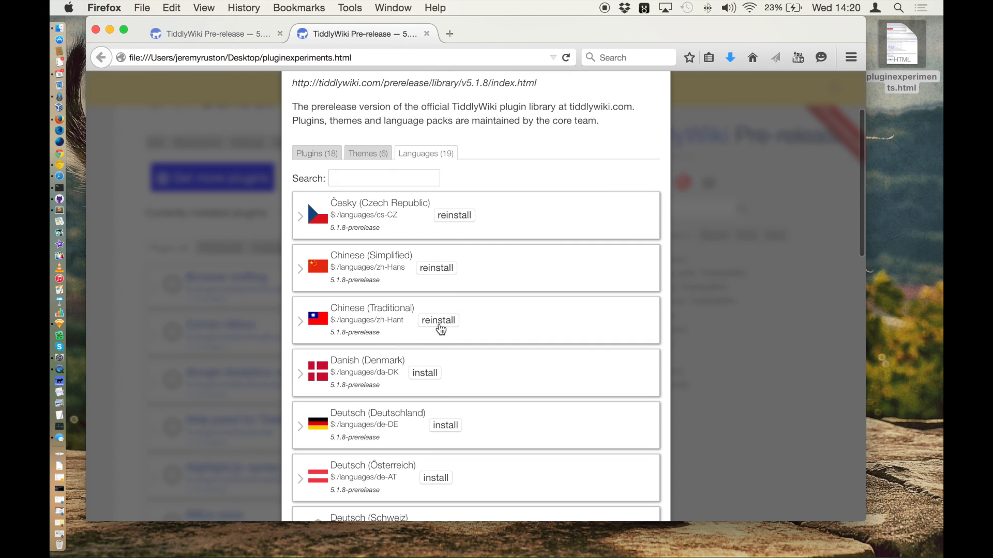
left_click(425, 373)
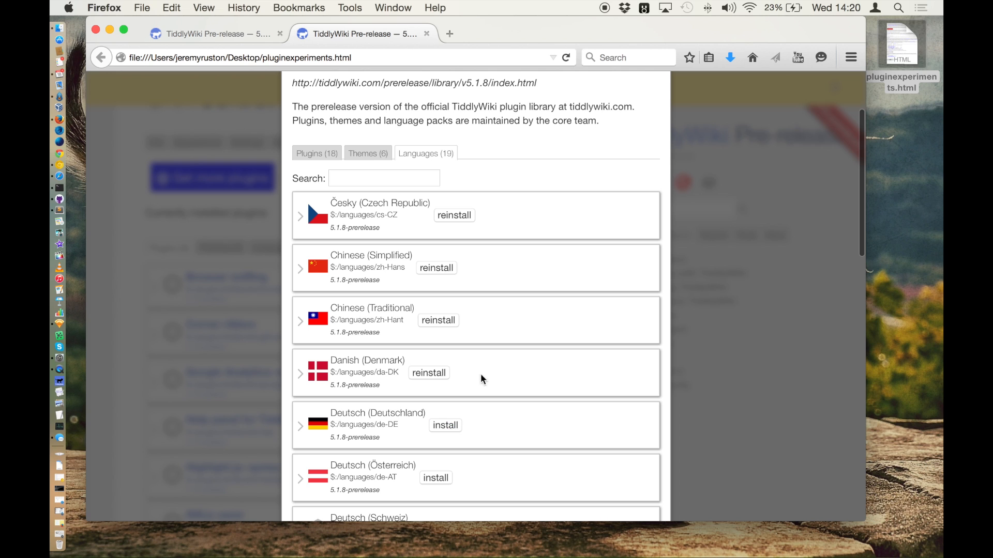
scroll("down", 3)
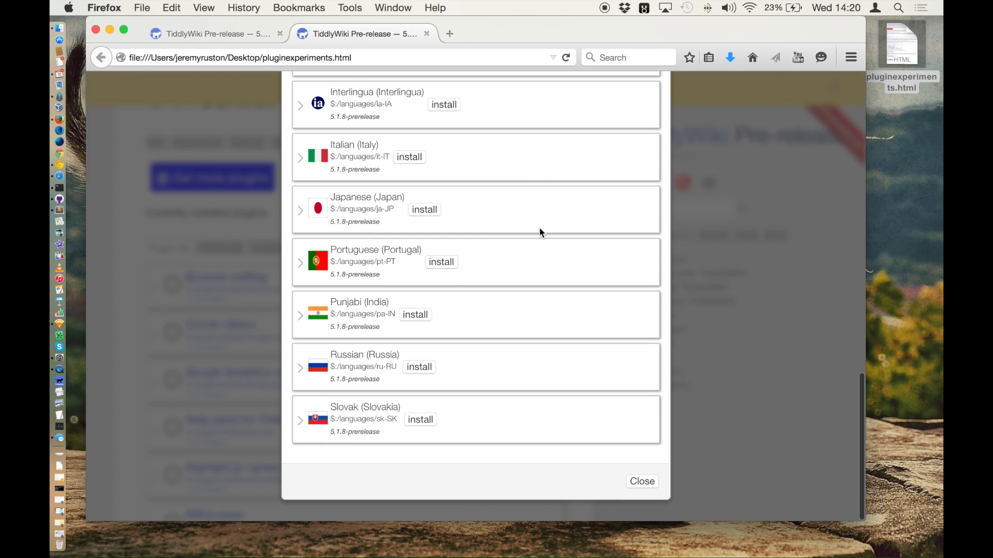
left_click(641, 481)
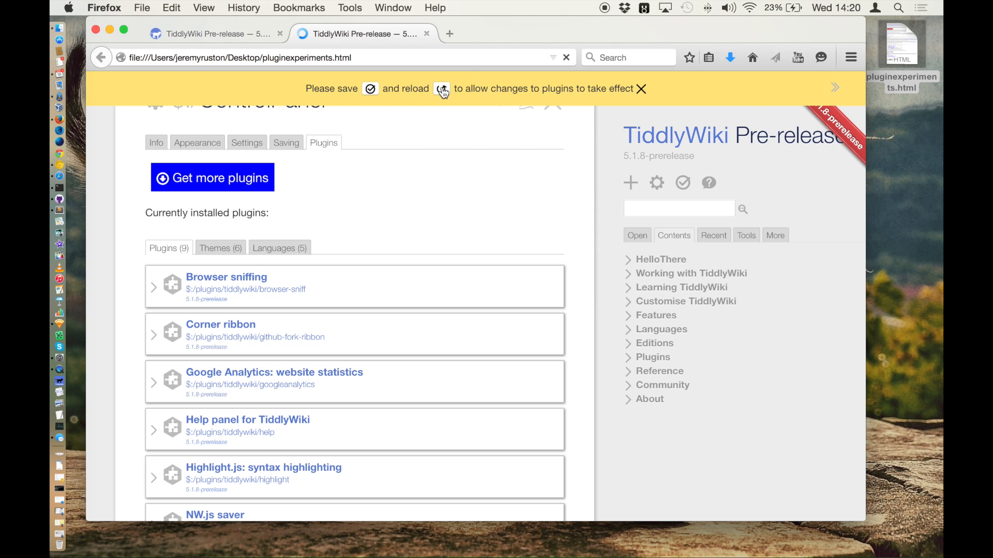
Reload the wiki from the yellow banner and show the sidebar Tools list.
left_click(443, 89)
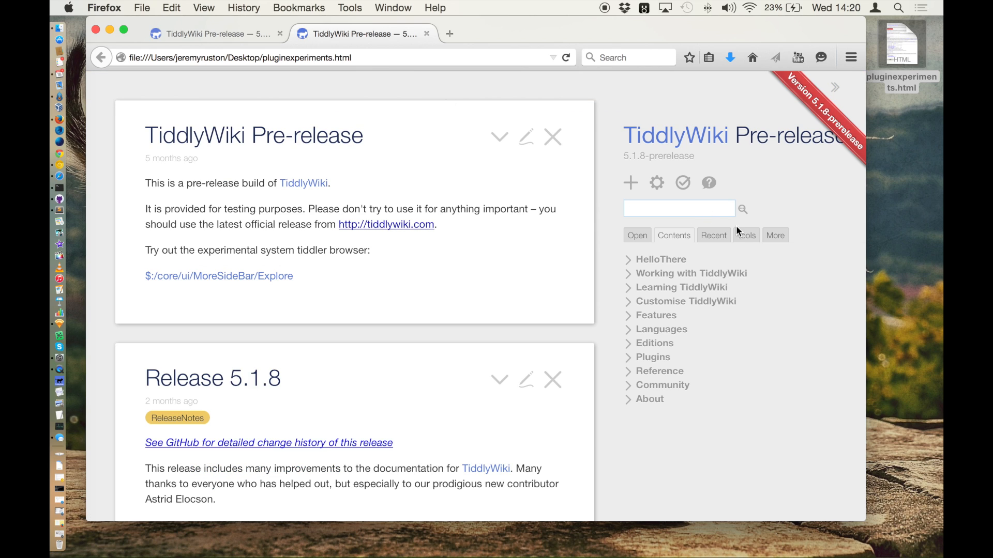
left_click(746, 235)
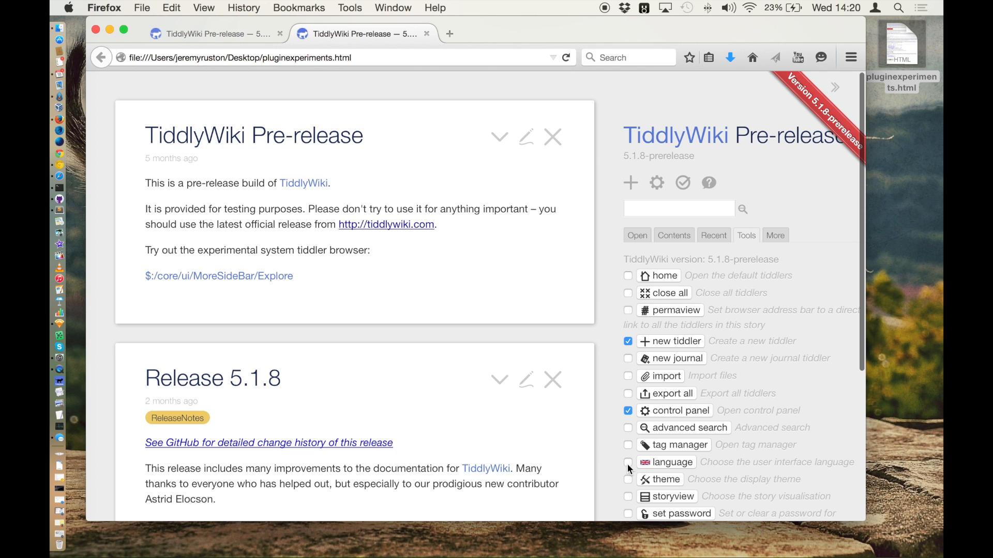
Add the language chooser to the sidebar and switch the interface through Chinese (Simplified) and Danish to Deutsch (Deutschland).
left_click(682, 183)
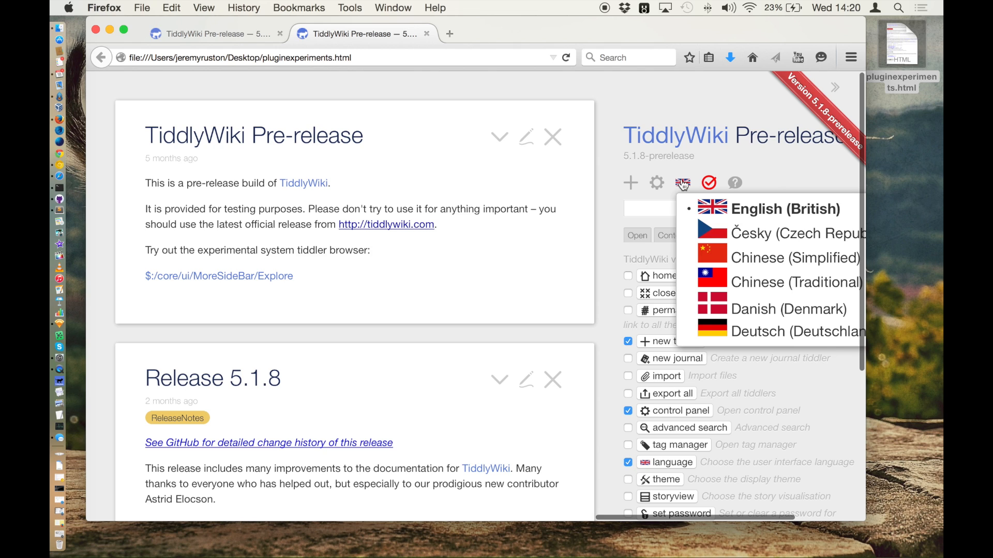
left_click(794, 257)
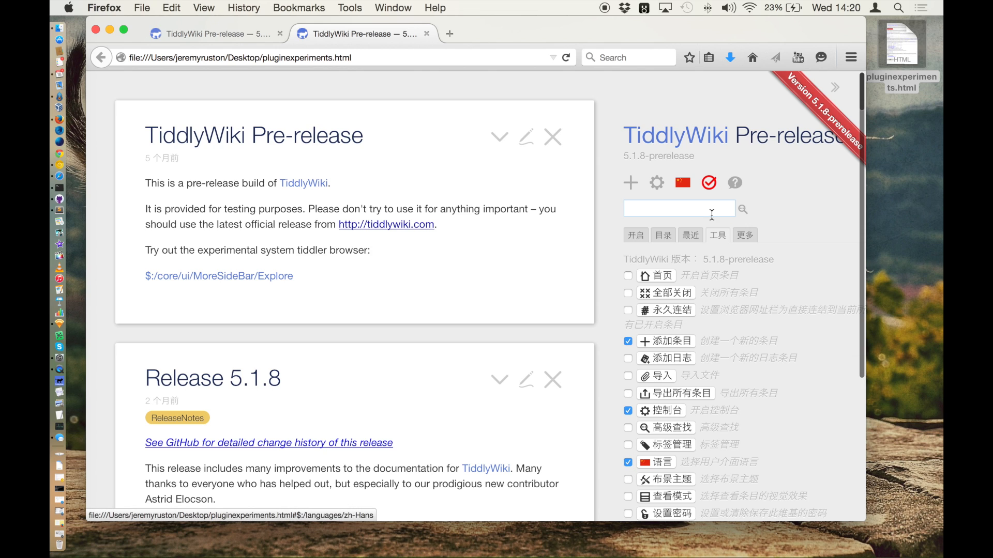
left_click(684, 182)
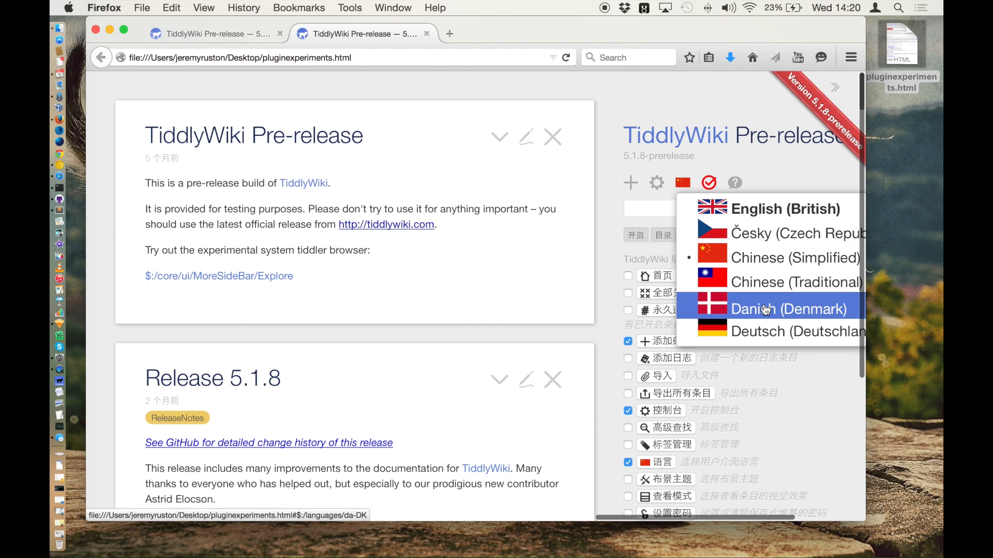
left_click(787, 309)
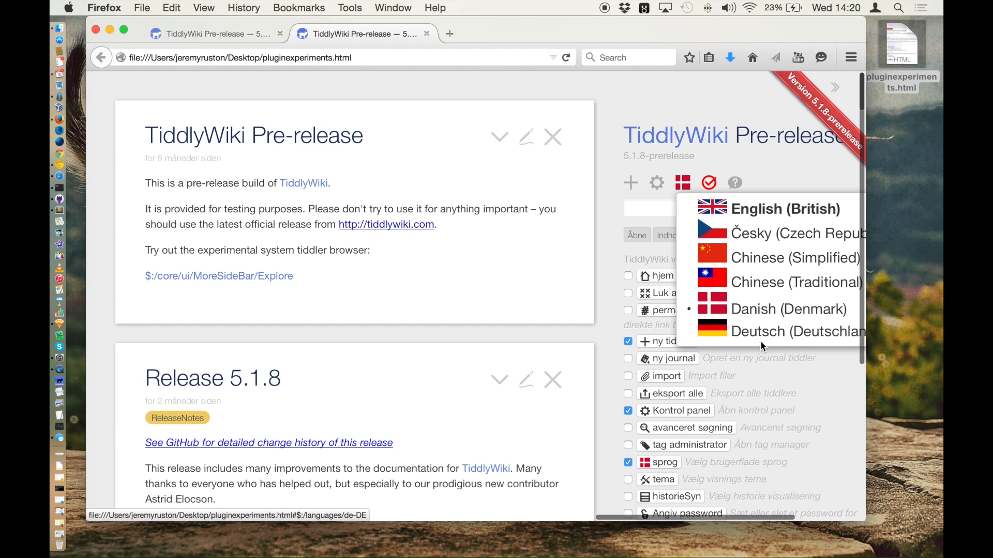
left_click(796, 331)
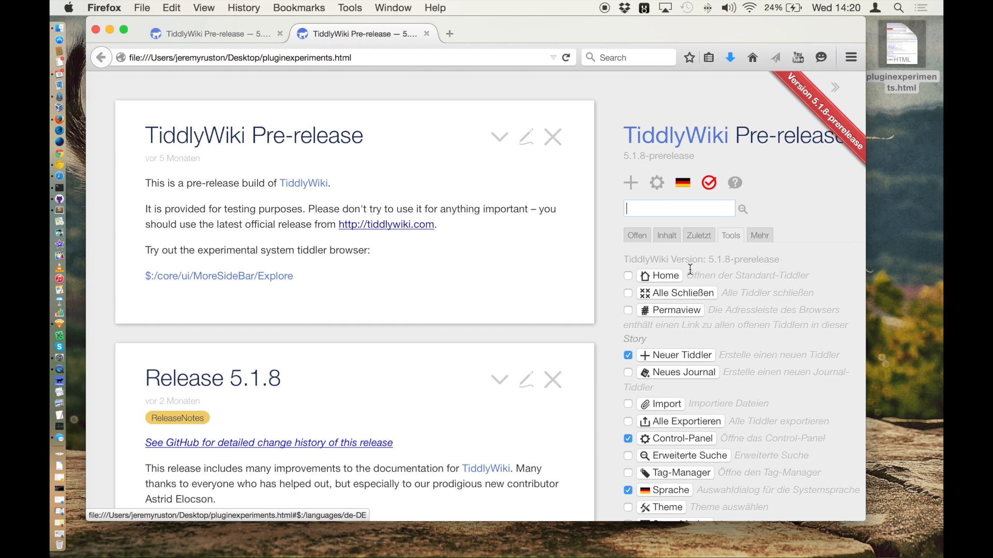